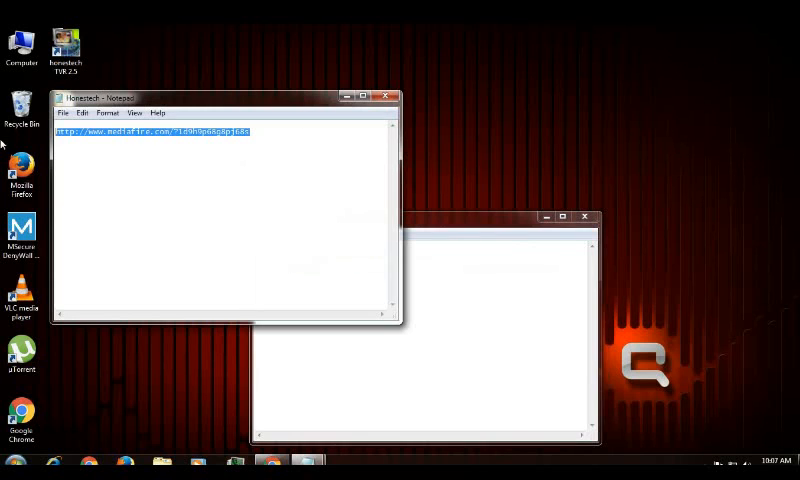
# Play the Xbox dashboard feed in the HauppaugeTV TVR 2.5 capture window
pyautogui.rightClick(150, 132)
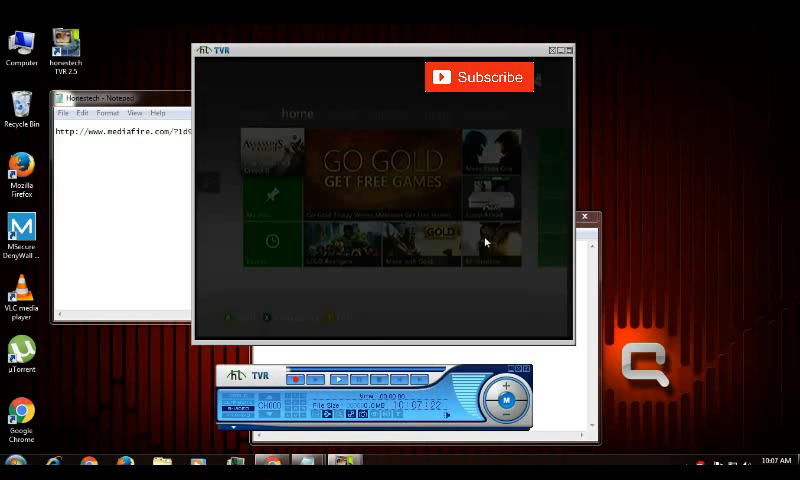
pyautogui.moveTo(434, 184)
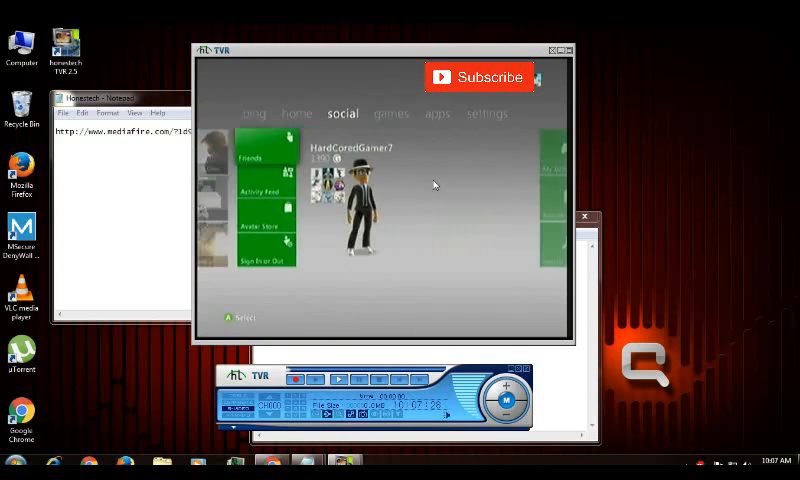
pyautogui.click(296, 112)
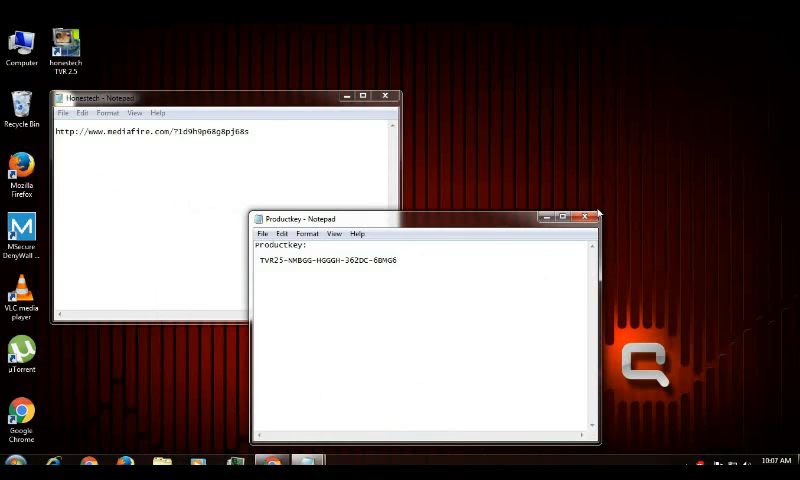
# Close the ProductKey note after showing the key, leaving the MediaFire link note
pyautogui.click(584, 216)
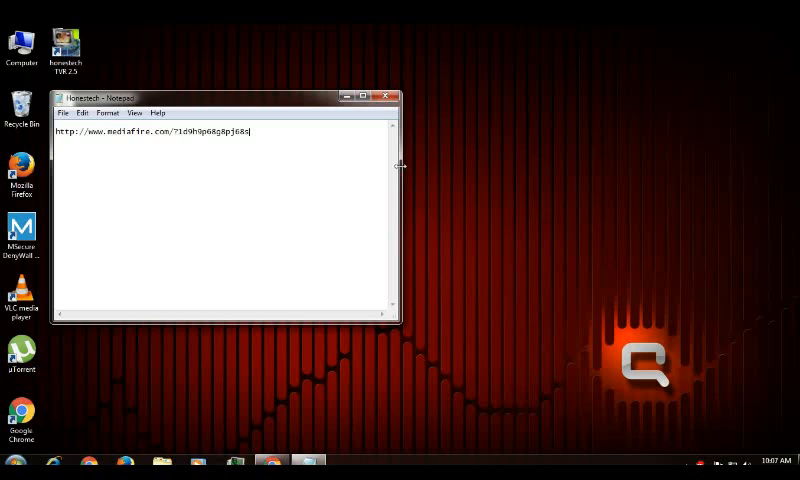
# Close the MediaFire download link note, returning to the empty desktop
pyautogui.click(388, 96)
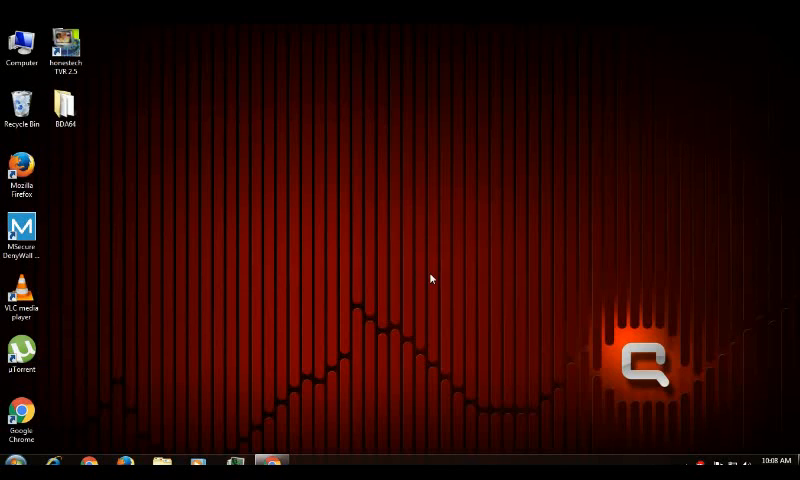
pyautogui.moveTo(430, 340)
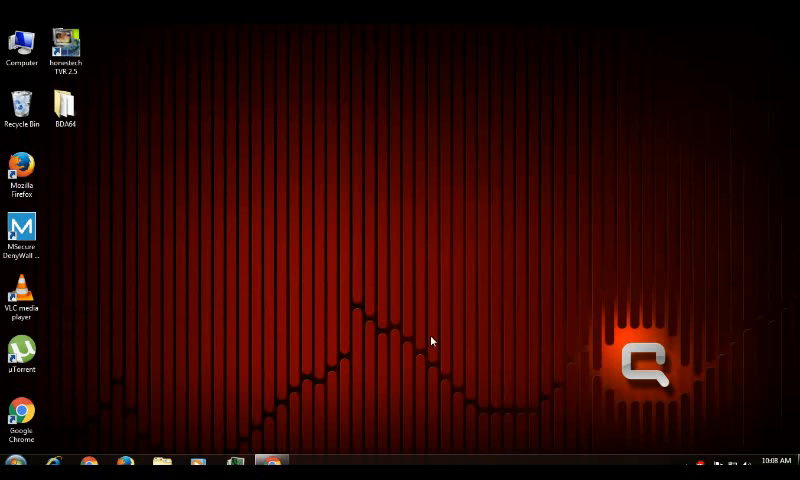
pyautogui.moveTo(432, 340)
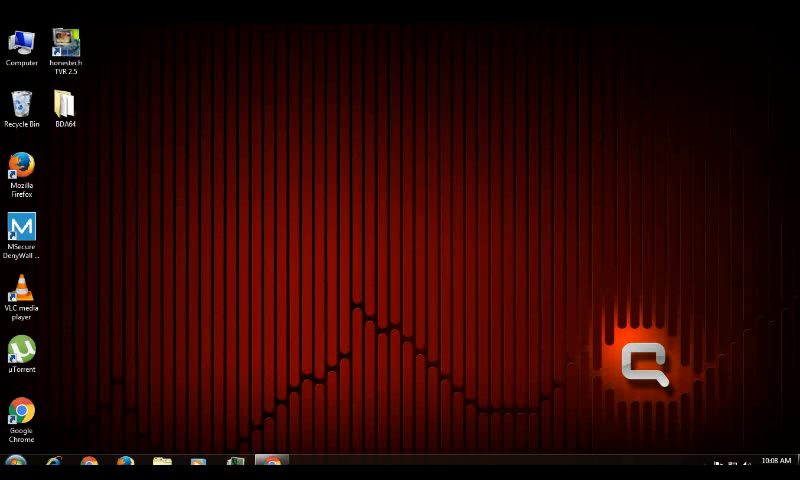